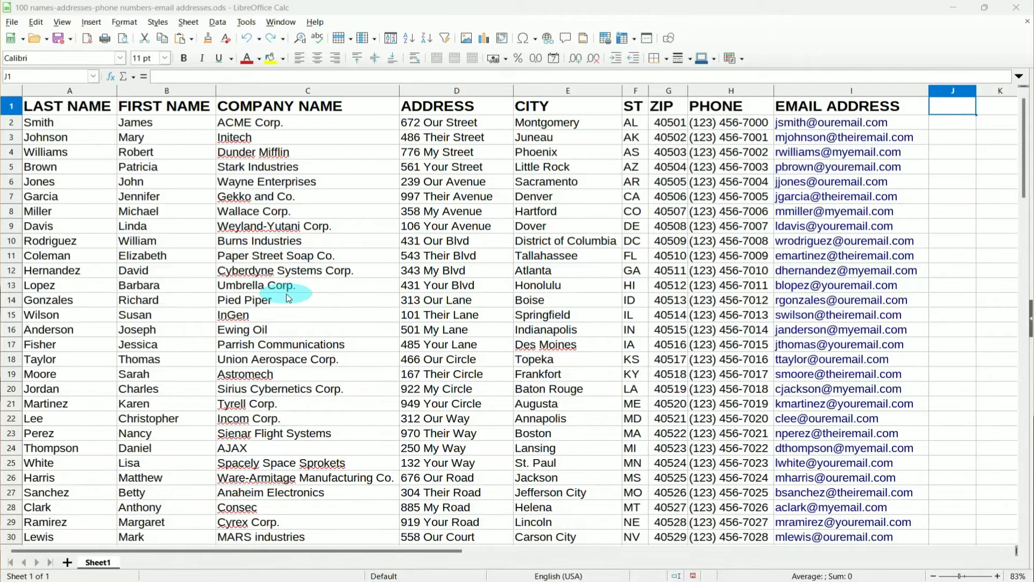
- Switch from the merge preview to the plain letter draft 'mail merge in libreoffice writer.odt'
{"action": "scroll", "scroll_direction": "down", "scroll_amount": 3}
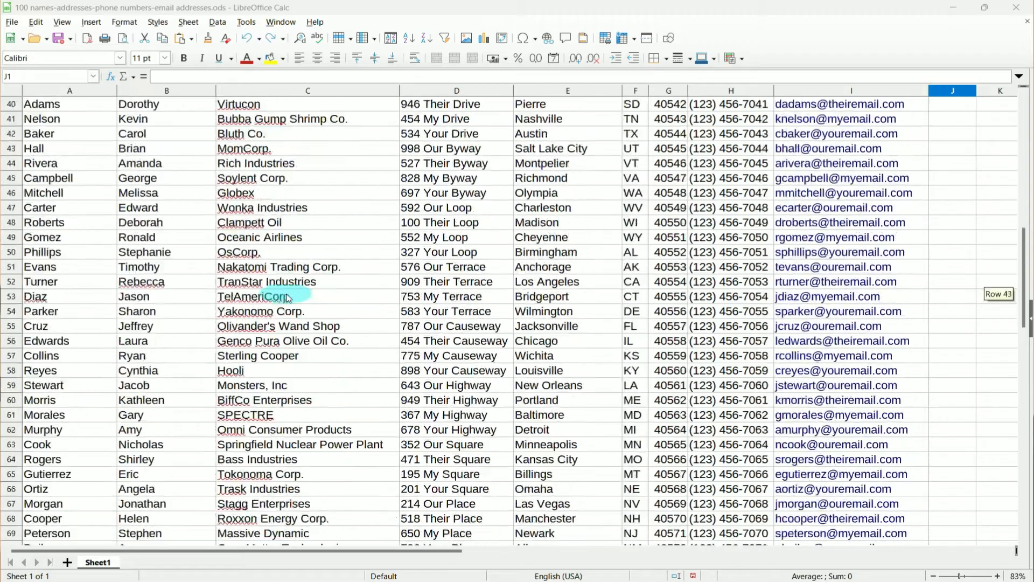
{"action": "scroll", "scroll_direction": "down", "scroll_amount": 3}
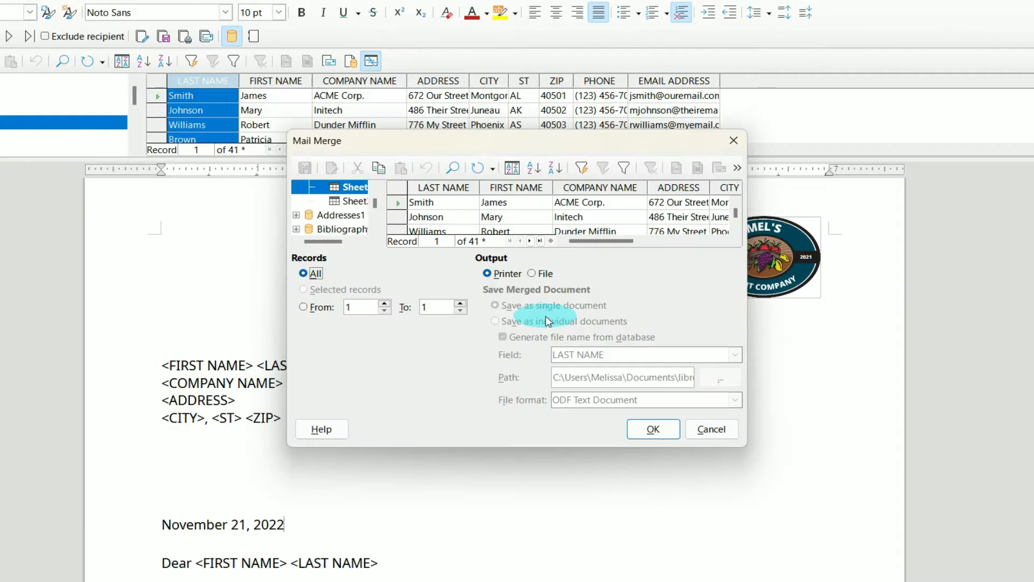
{"action": "left_click", "coordinate": [487, 272]}
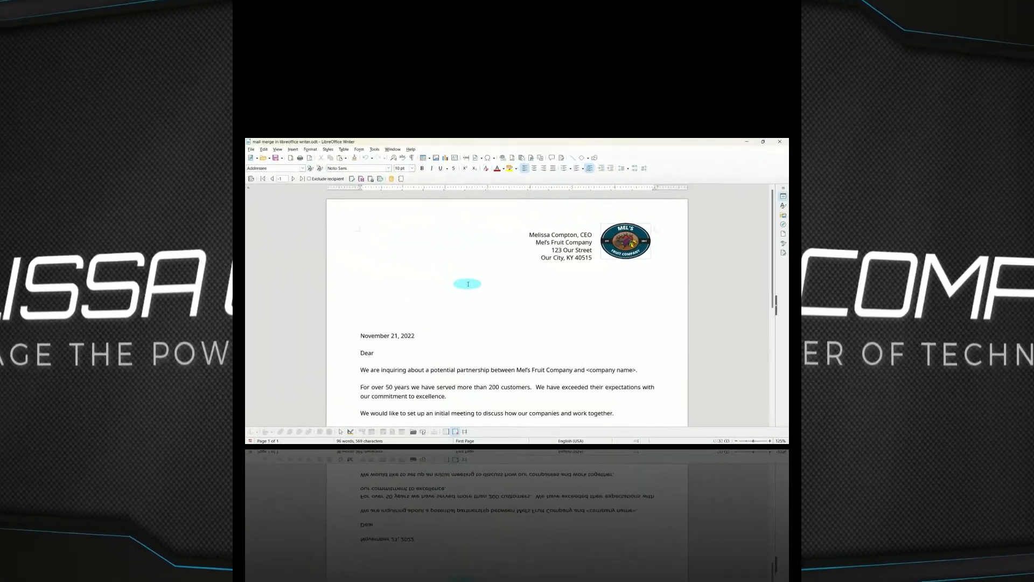
{"action": "left_click", "coordinate": [762, 141]}
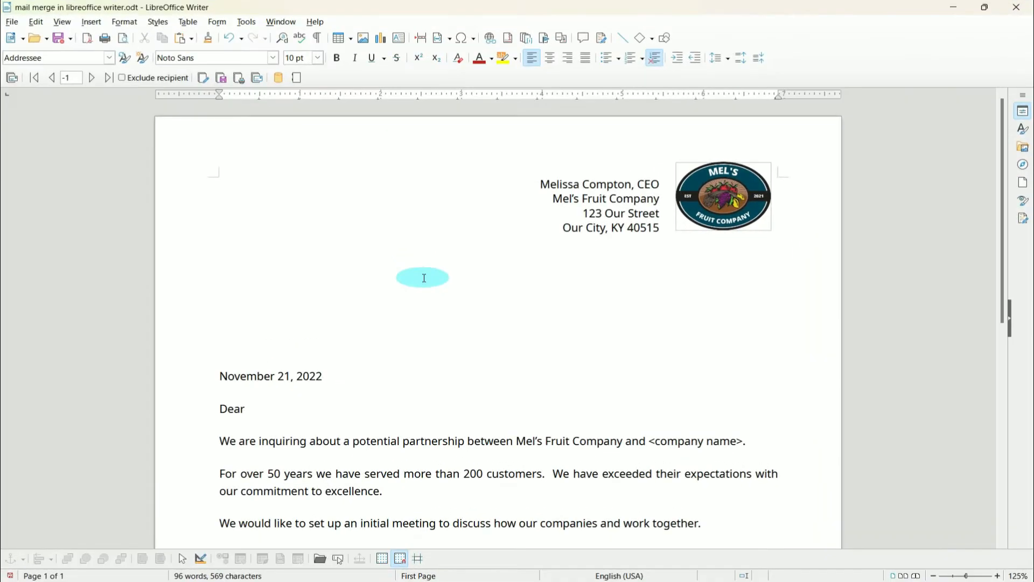
{"action": "scroll", "scroll_direction": "down", "scroll_amount": 3}
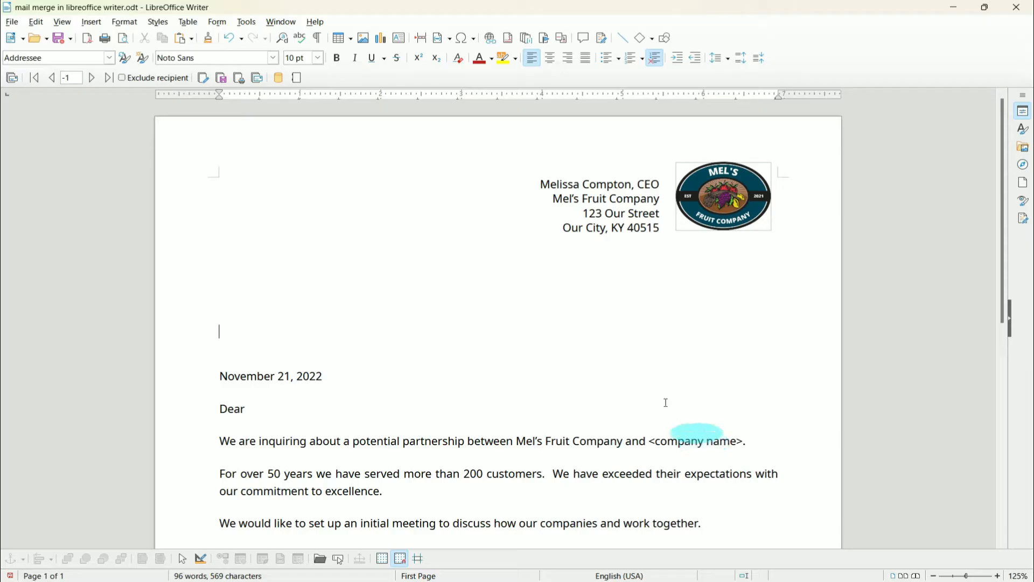
- Launch File > Wizards > Address Data Source with 'Other external data source' selected
{"action": "left_click", "coordinate": [11, 21]}
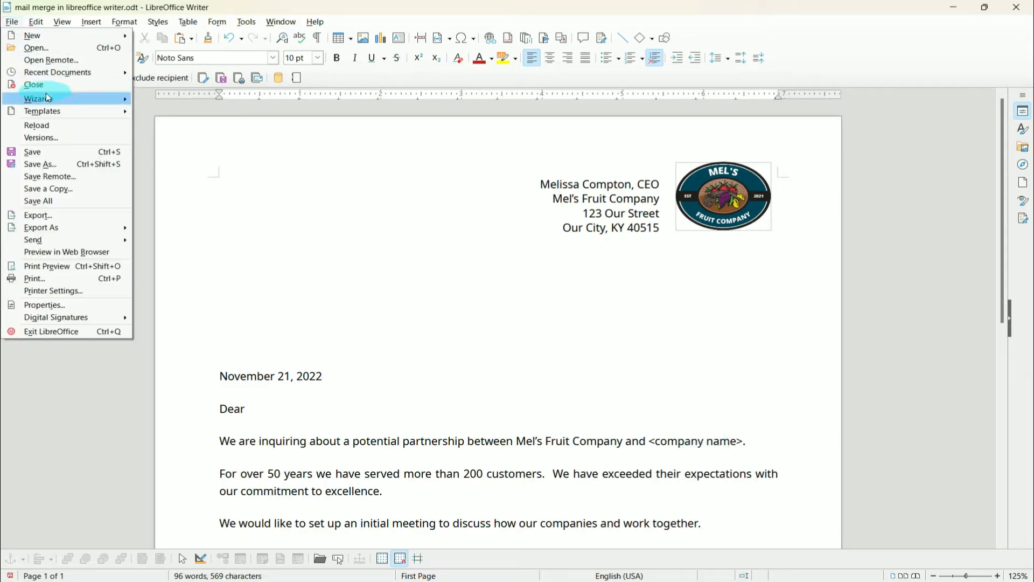
{"action": "mouse_move", "coordinate": [38, 98]}
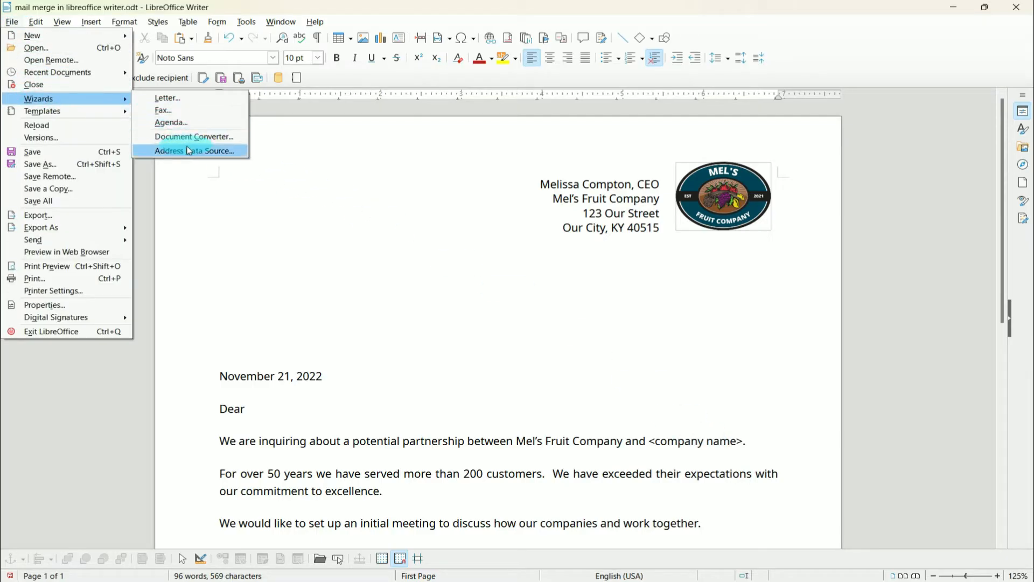
{"action": "left_click", "coordinate": [191, 150]}
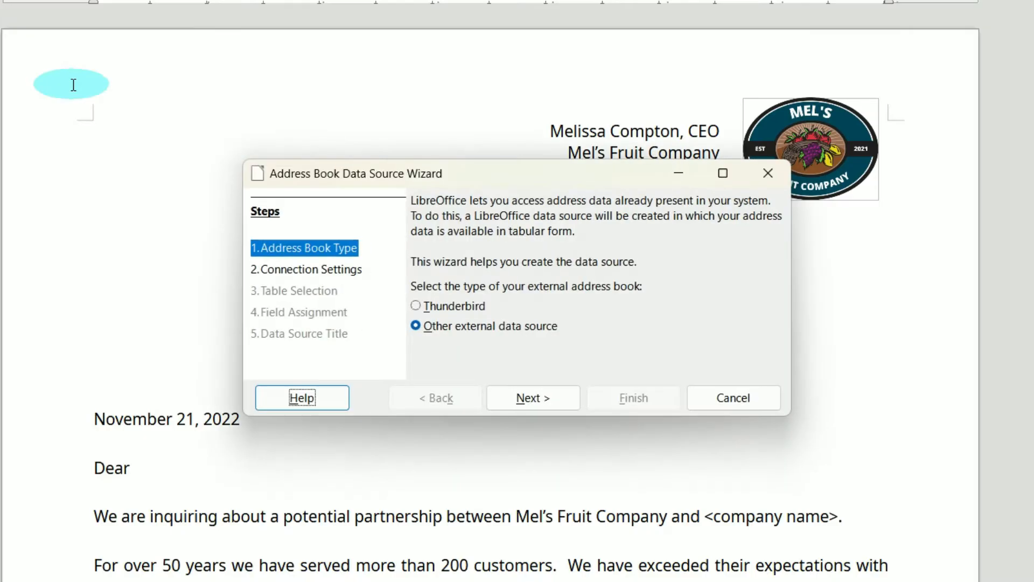
{"action": "left_click_drag", "start_coordinate": [422, 216], "coordinate": [492, 231]}
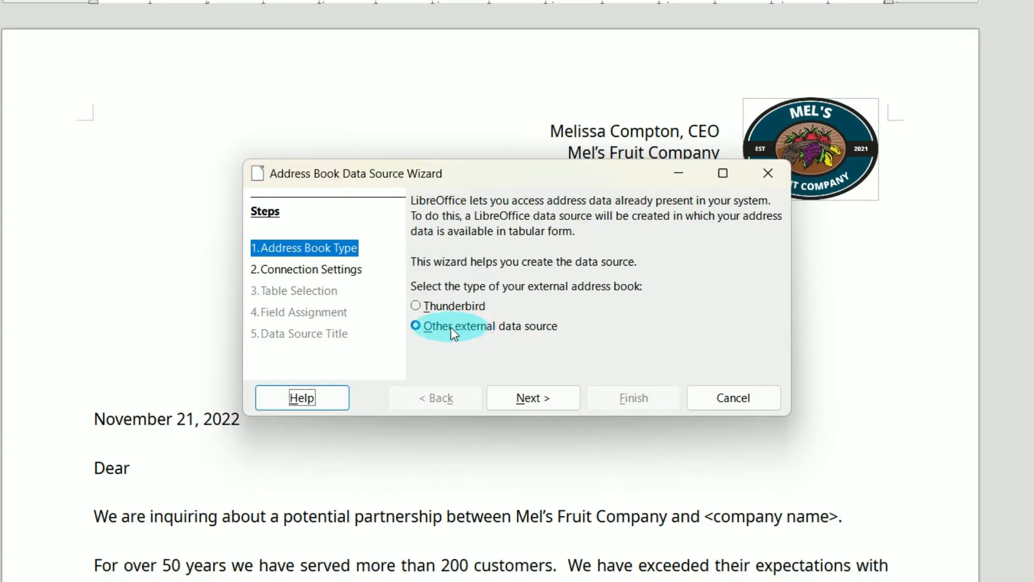
{"action": "mouse_move", "coordinate": [465, 310]}
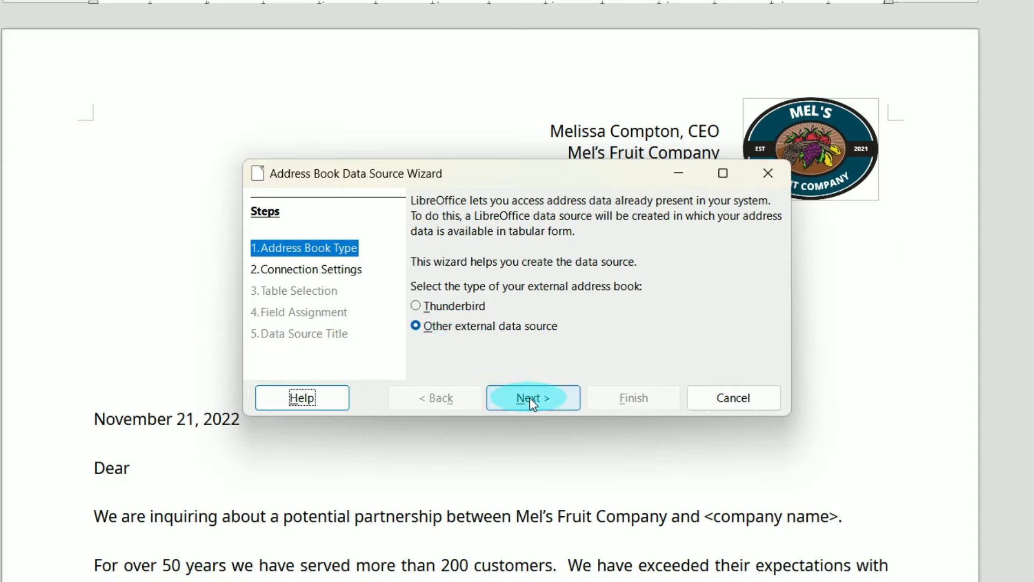
- Set the new data source's database type to Spreadsheet and proceed to the file step
{"action": "left_click", "coordinate": [532, 398]}
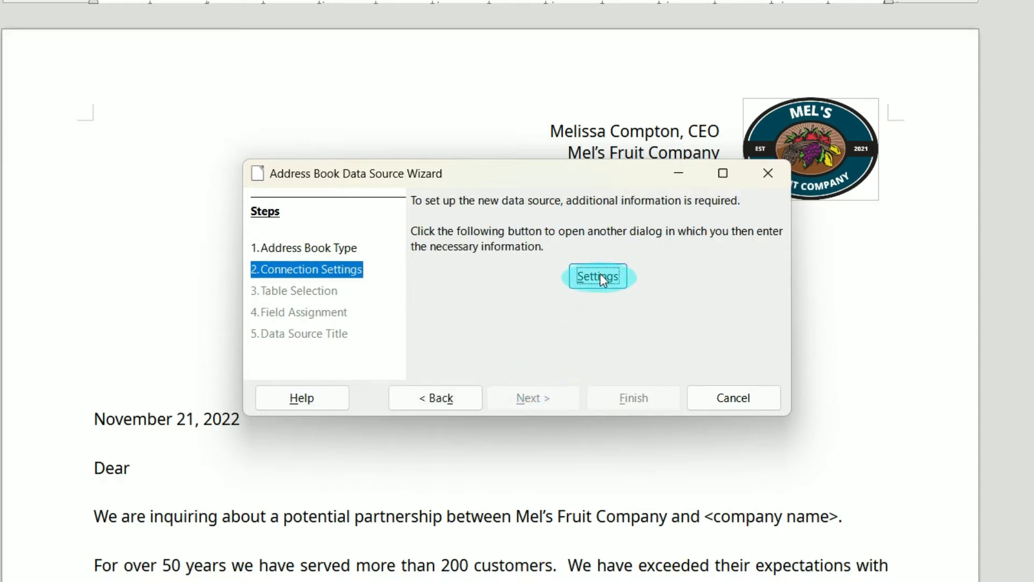
{"action": "left_click", "coordinate": [598, 276]}
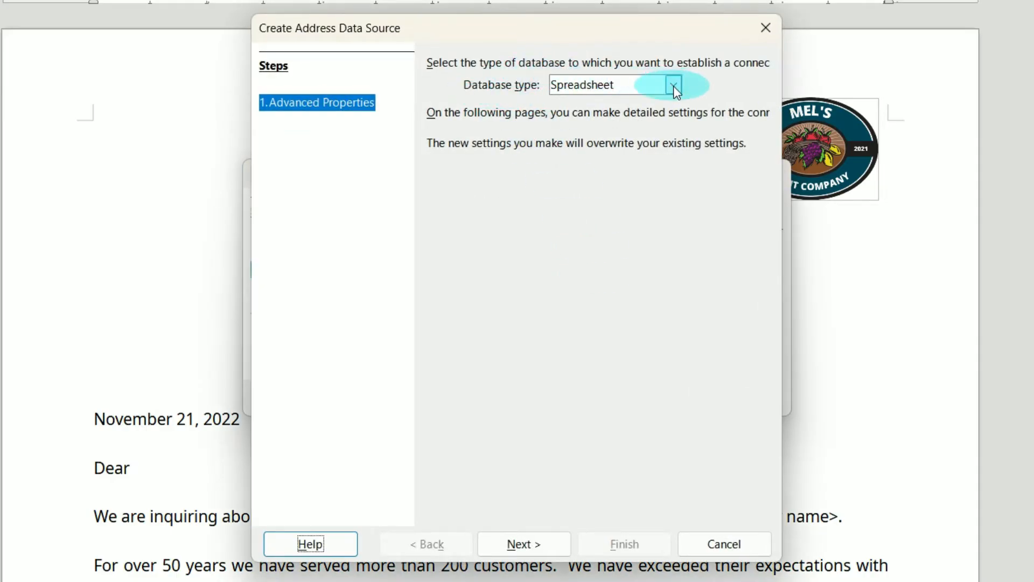
{"action": "left_click", "coordinate": [672, 84]}
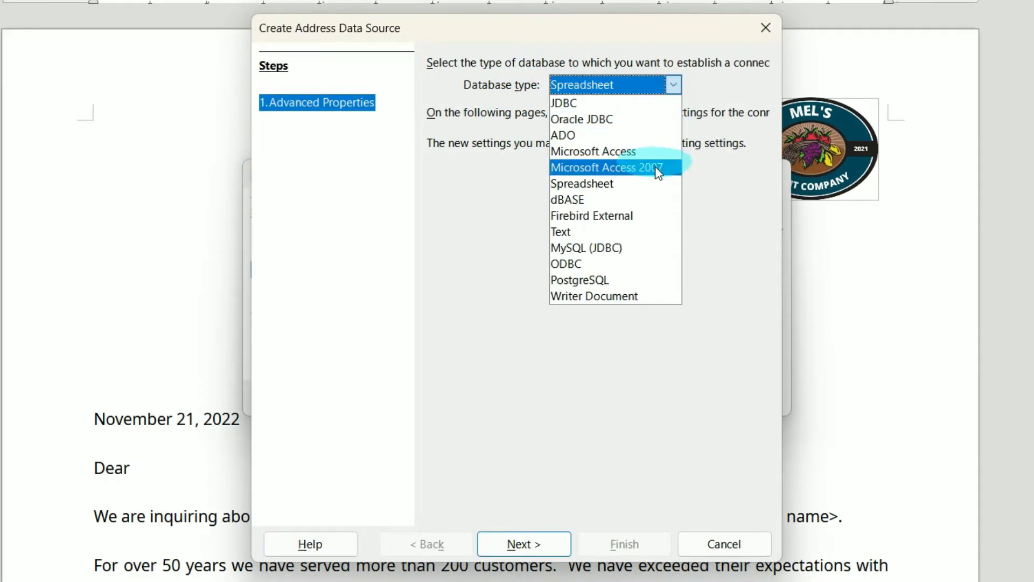
{"action": "mouse_move", "coordinate": [633, 183]}
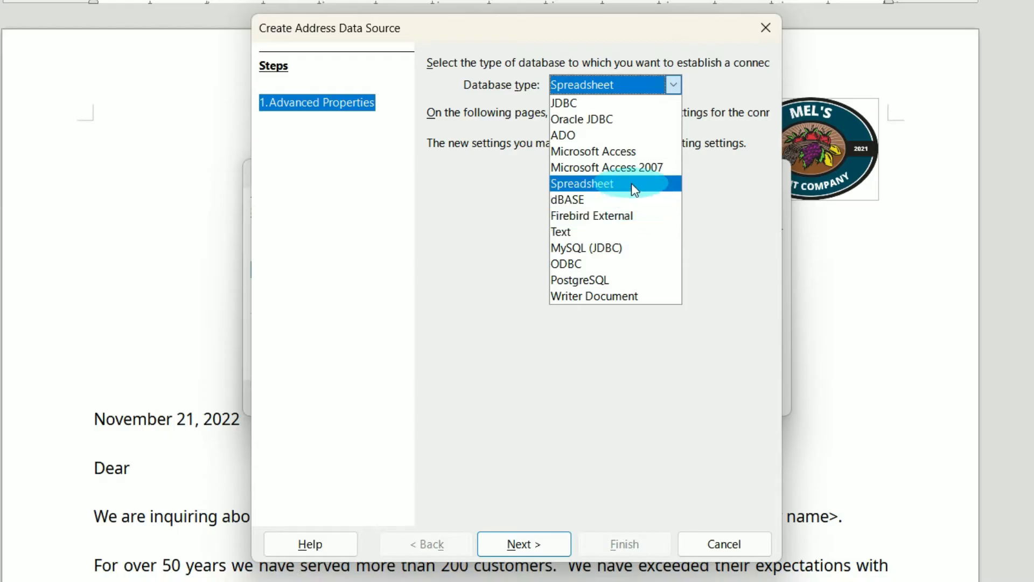
{"action": "left_click", "coordinate": [582, 183]}
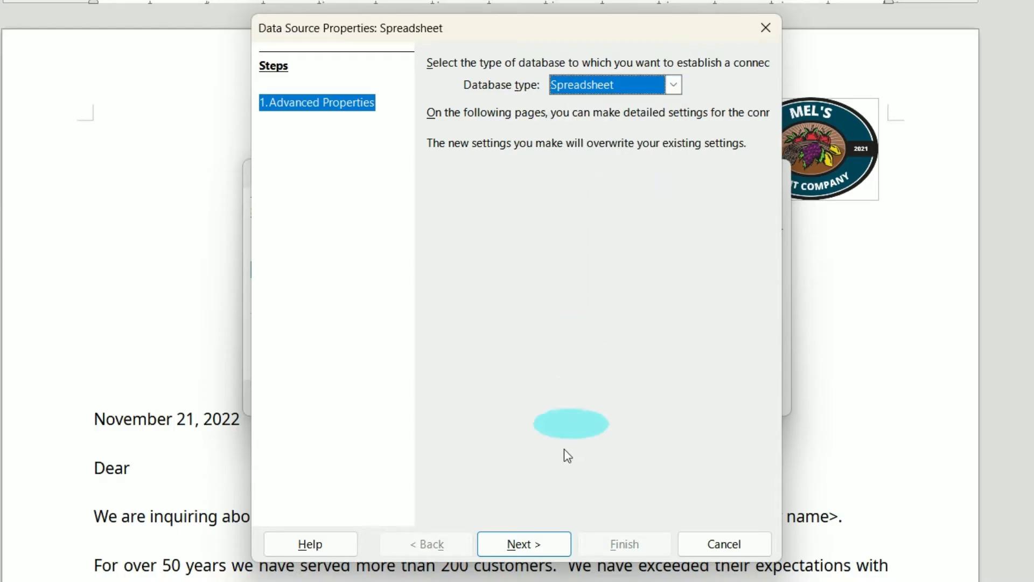
{"action": "left_click", "coordinate": [524, 544]}
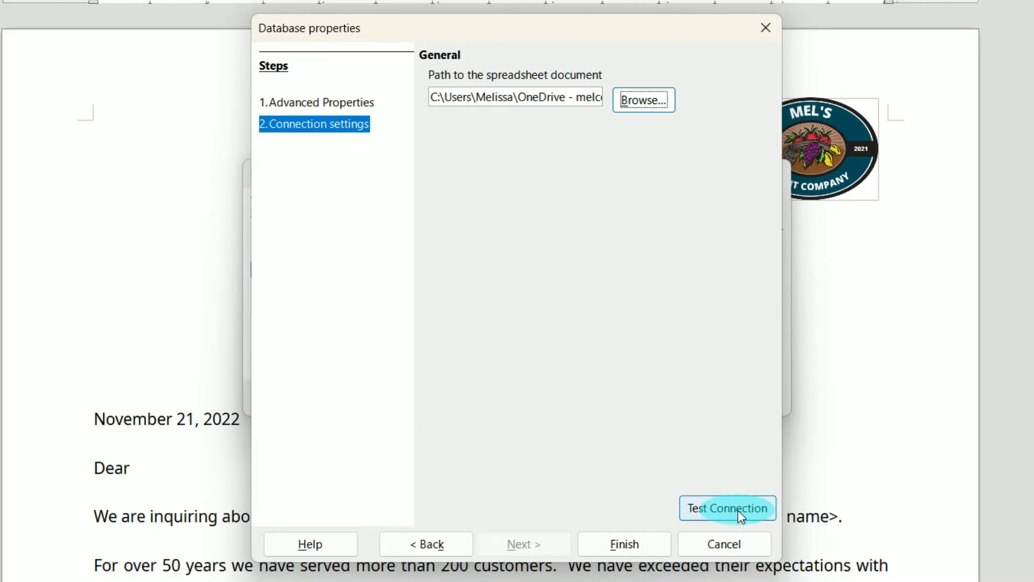
- Test the spreadsheet connection successfully and finish the connection setup
{"action": "left_click", "coordinate": [727, 508]}
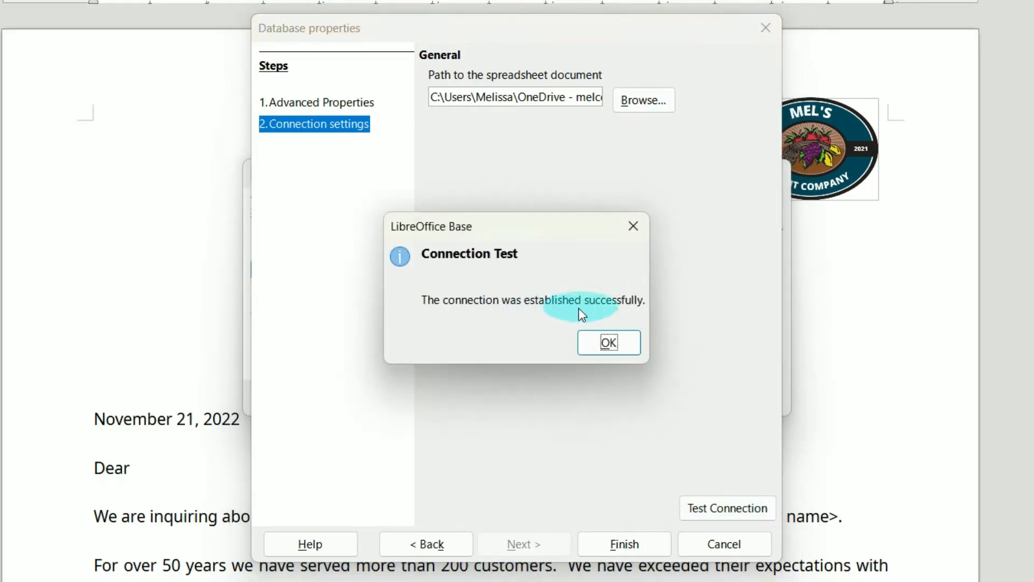
{"action": "left_click", "coordinate": [608, 343]}
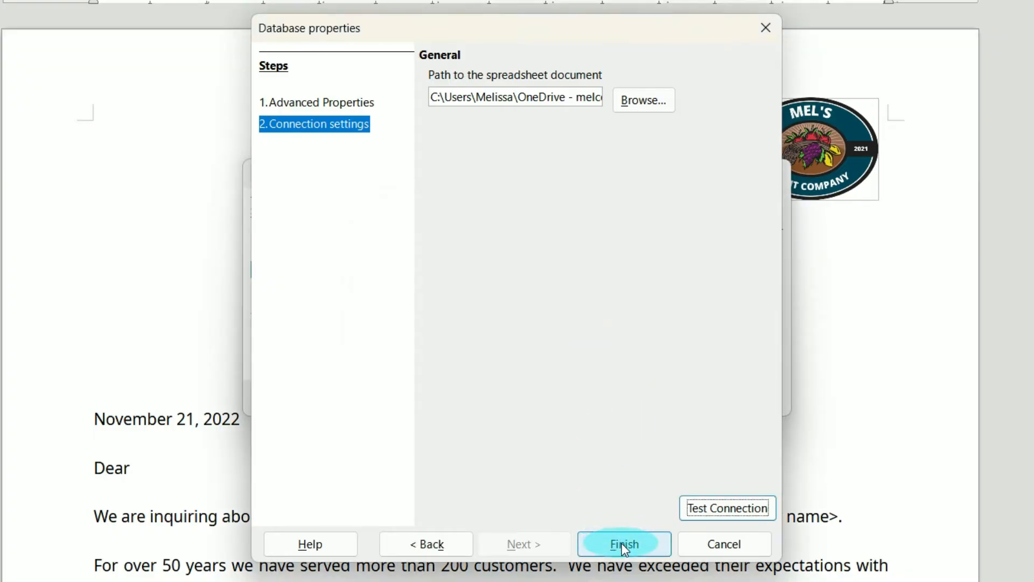
{"action": "left_click", "coordinate": [624, 543]}
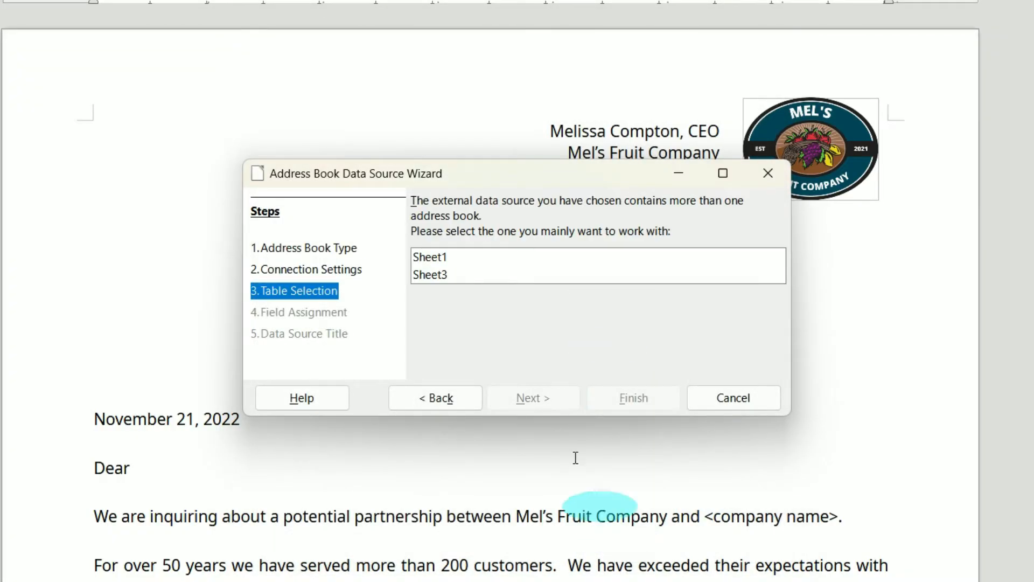
- Select Sheet1 as the address table and continue to field assignment
{"action": "left_click", "coordinate": [430, 256]}
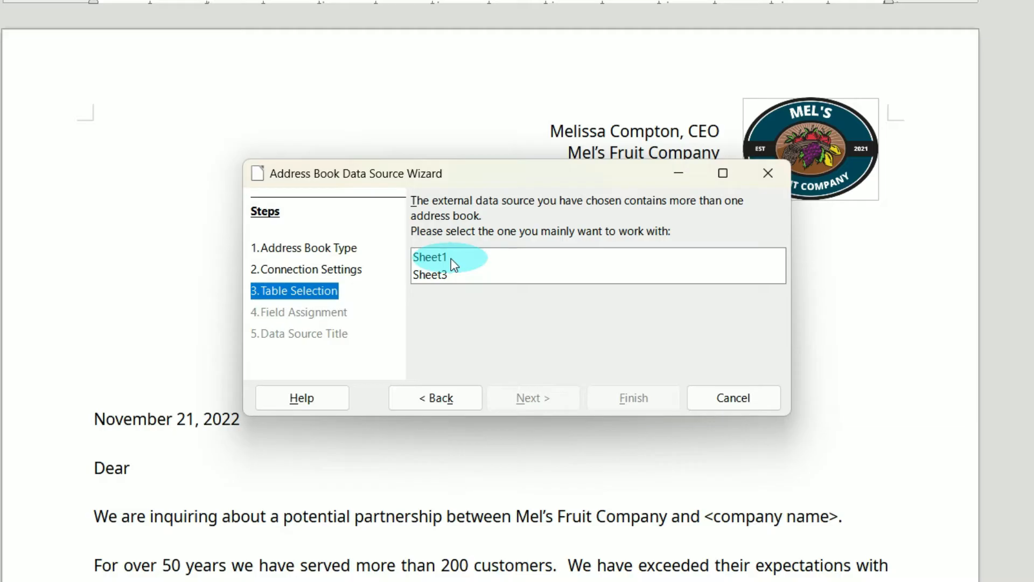
{"action": "left_click", "coordinate": [430, 256]}
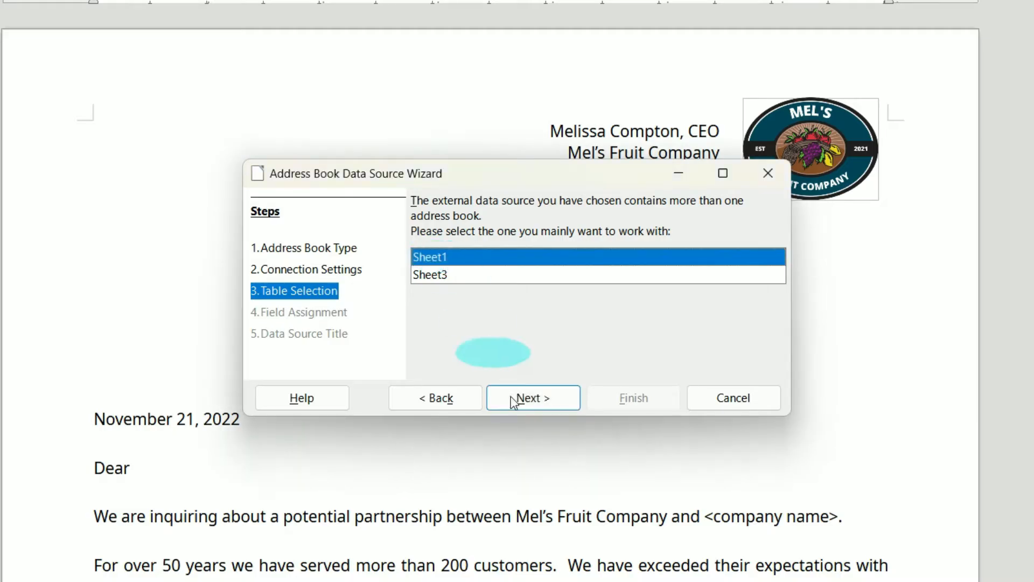
{"action": "left_click", "coordinate": [532, 397]}
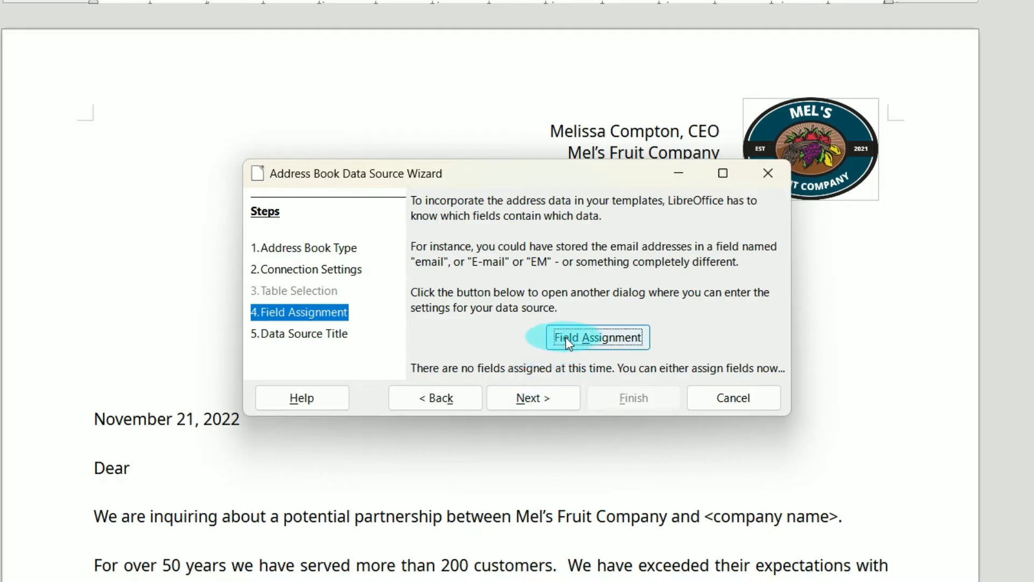
- Map First name, Last name and Company to the FIRST NAME, LAST NAME and COMPANY NAME columns
{"action": "left_click", "coordinate": [597, 338]}
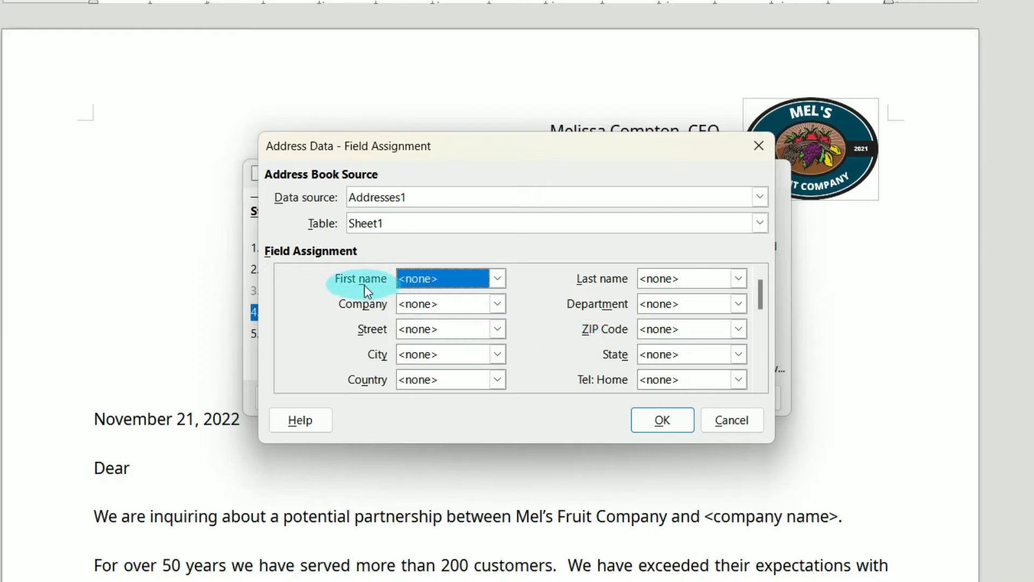
{"action": "mouse_move", "coordinate": [360, 289]}
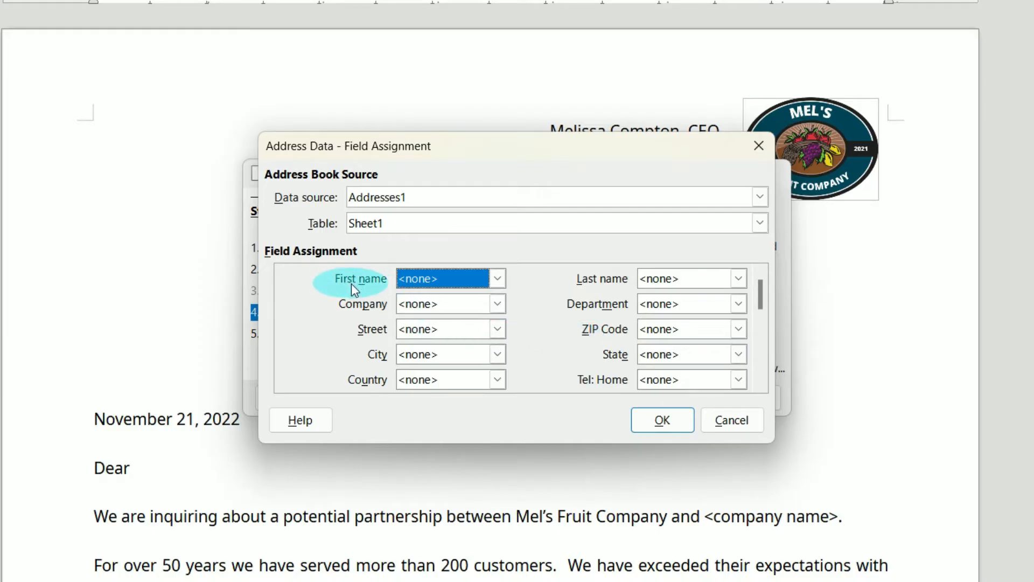
{"action": "left_click", "coordinate": [497, 278]}
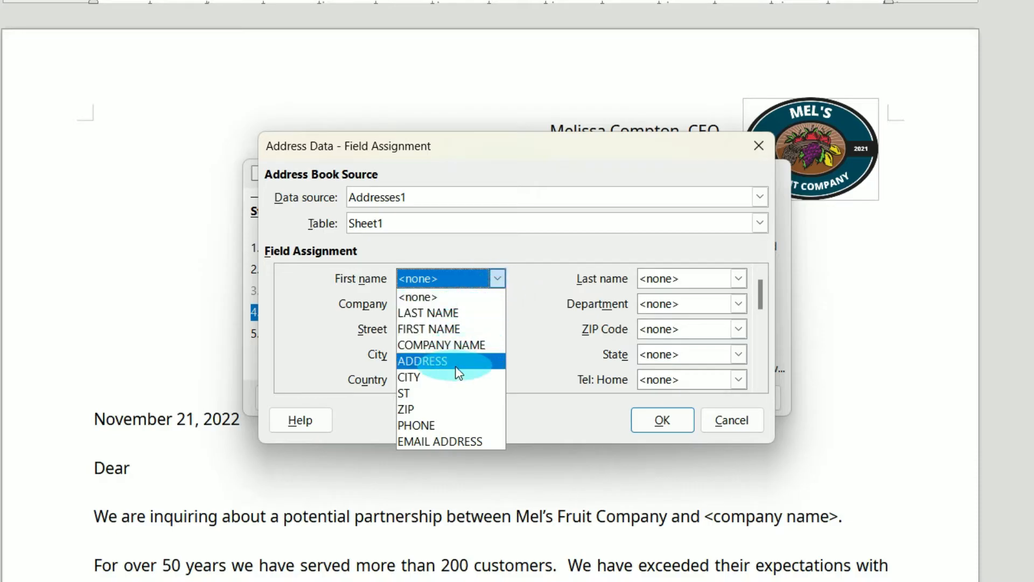
{"action": "mouse_move", "coordinate": [417, 297]}
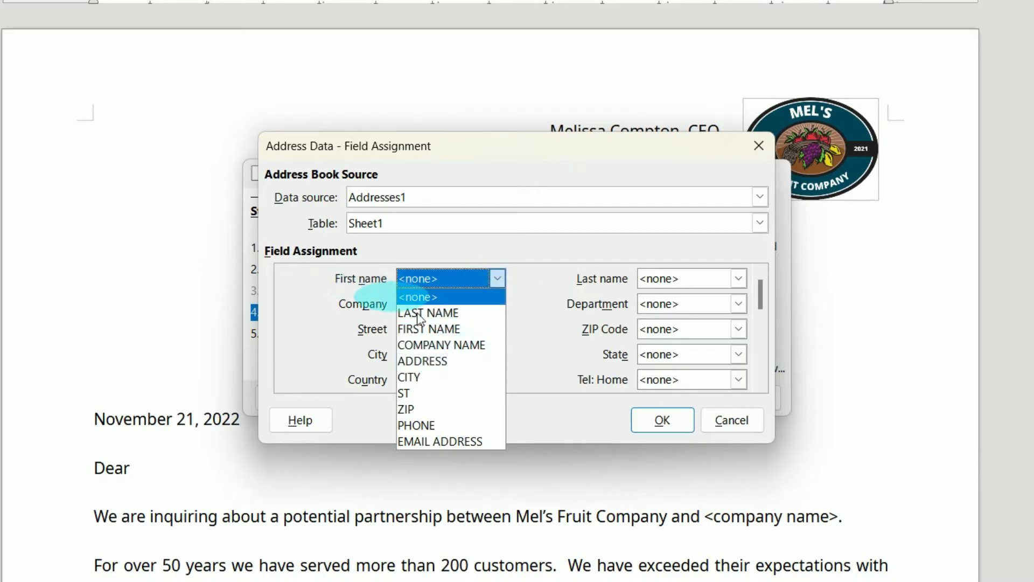
{"action": "left_click", "coordinate": [738, 278]}
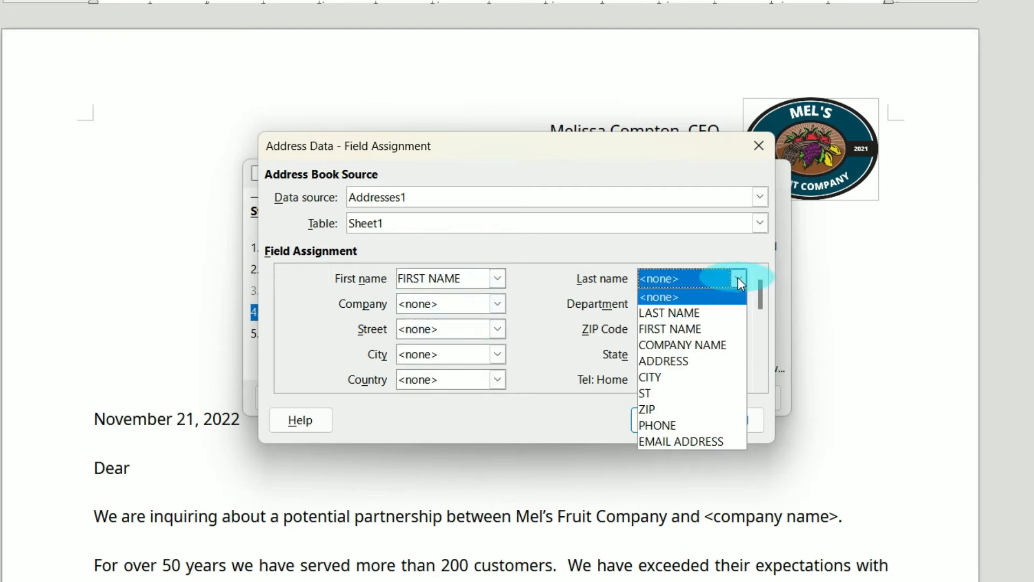
{"action": "left_click", "coordinate": [670, 313]}
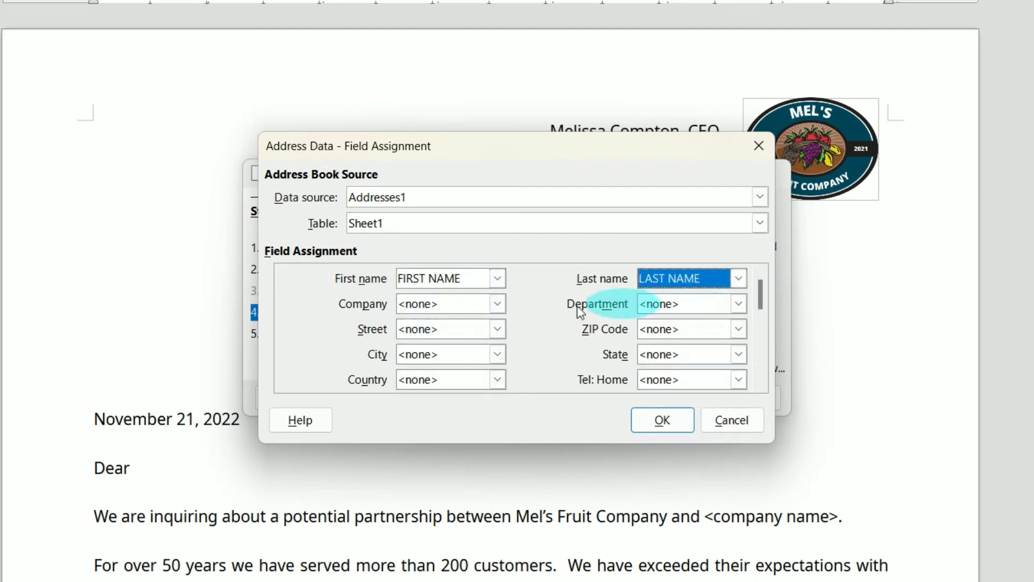
{"action": "left_click", "coordinate": [497, 304]}
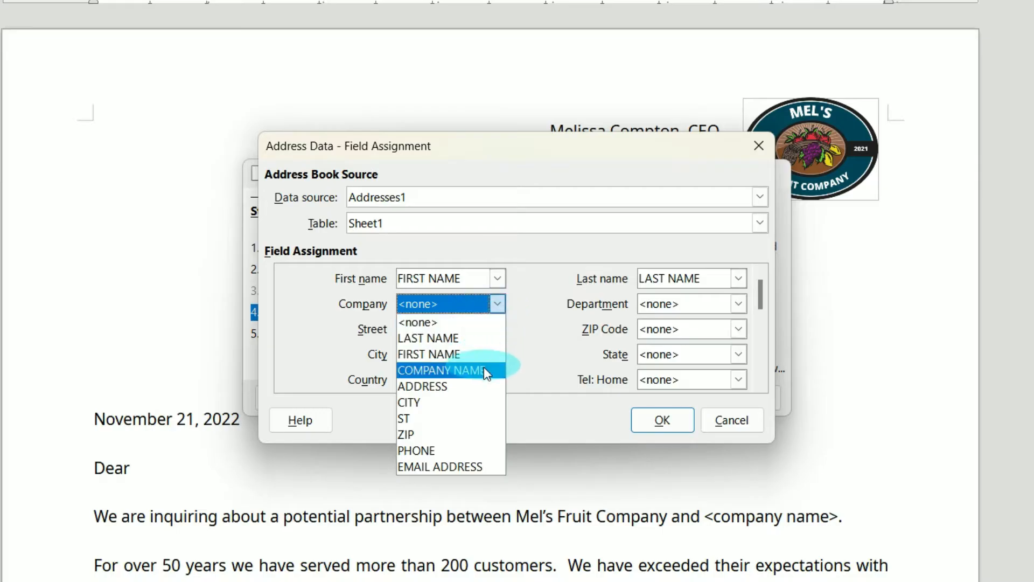
{"action": "left_click", "coordinate": [442, 370]}
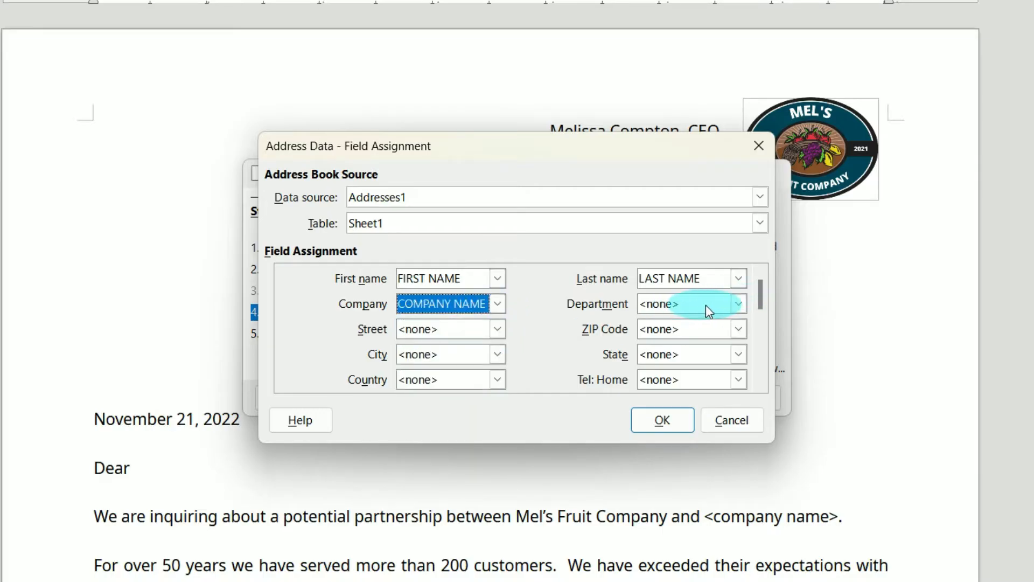
- Map Street to ADDRESS plus the city, state and ZIP columns, and confirm the assignments
{"action": "left_click", "coordinate": [497, 329]}
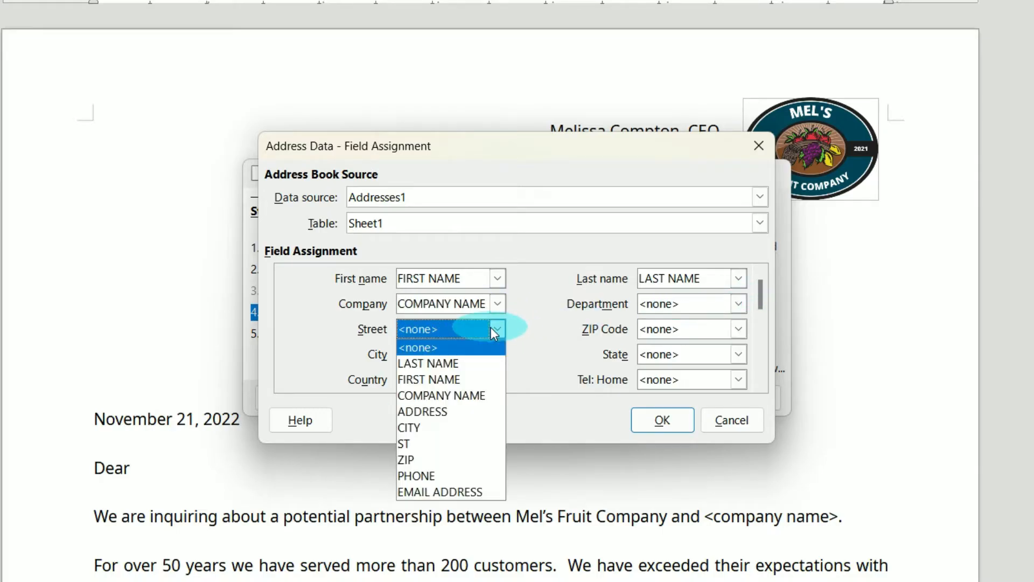
{"action": "left_click", "coordinate": [422, 411]}
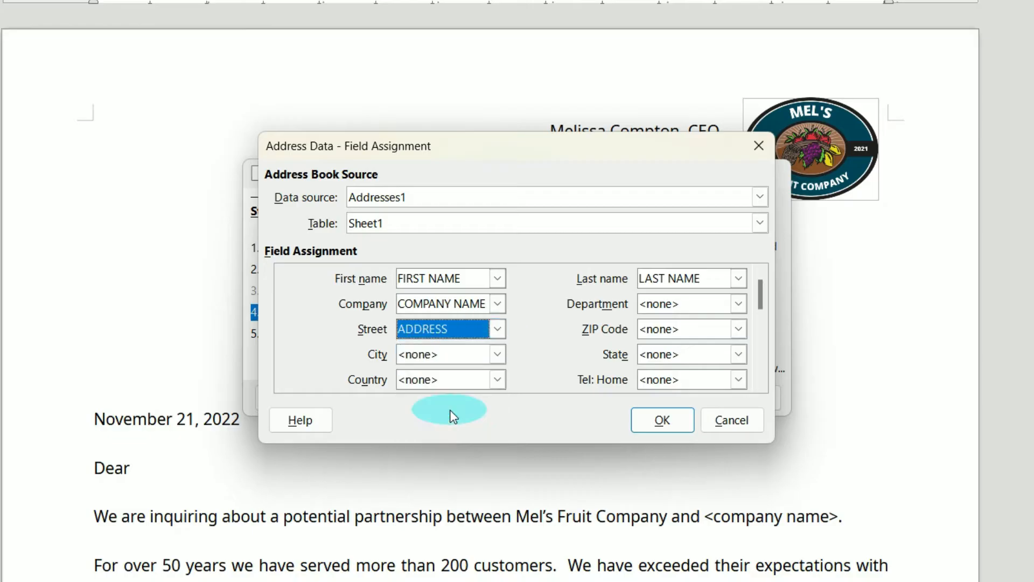
{"action": "left_click", "coordinate": [738, 329]}
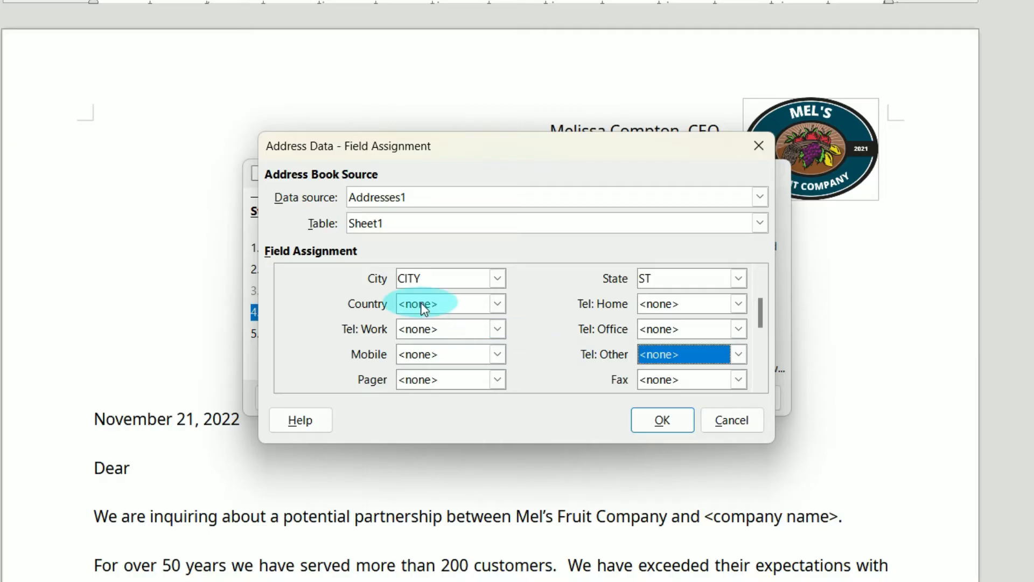
{"action": "mouse_move", "coordinate": [736, 307]}
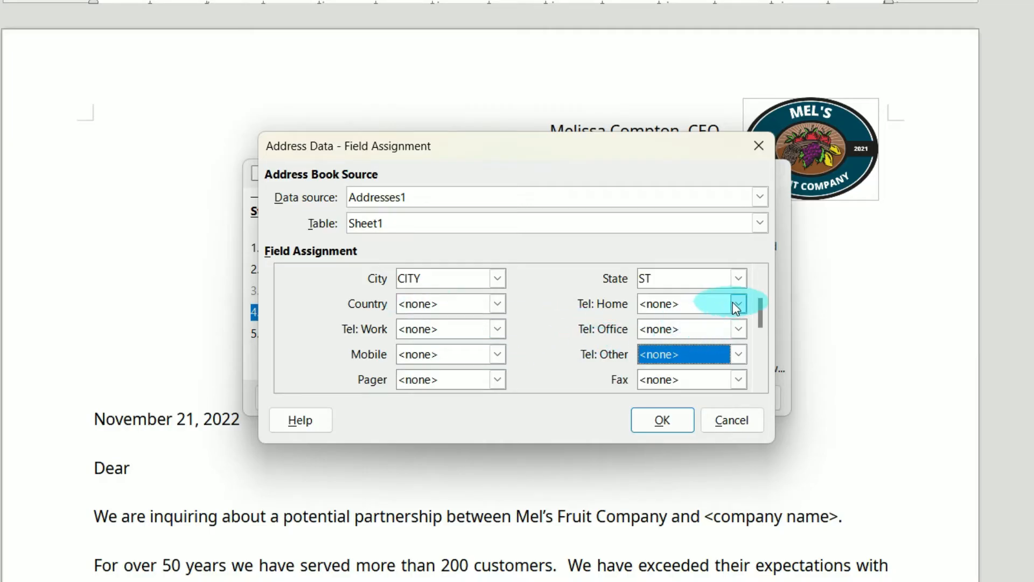
{"action": "left_click", "coordinate": [738, 329]}
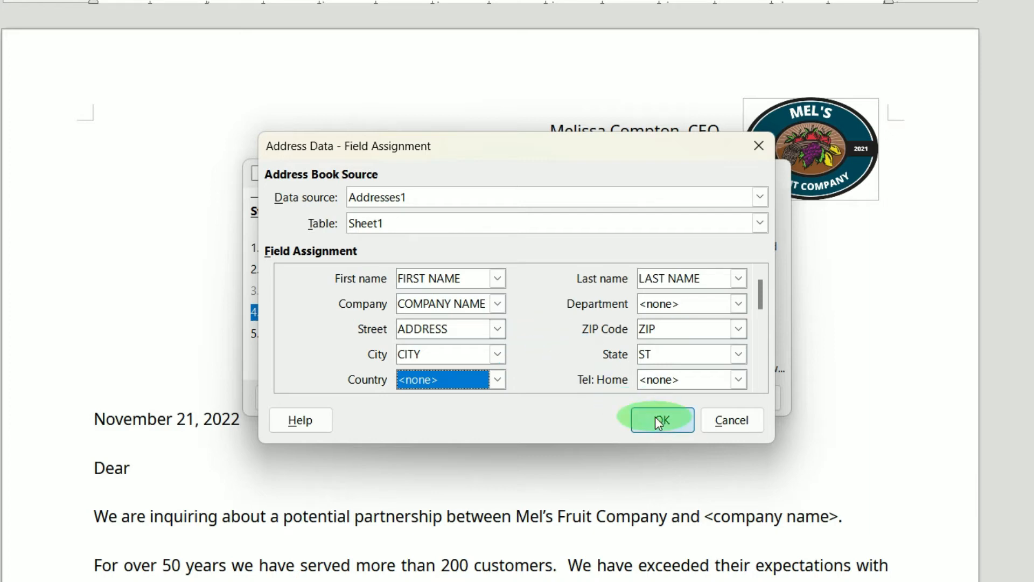
{"action": "left_click", "coordinate": [658, 420]}
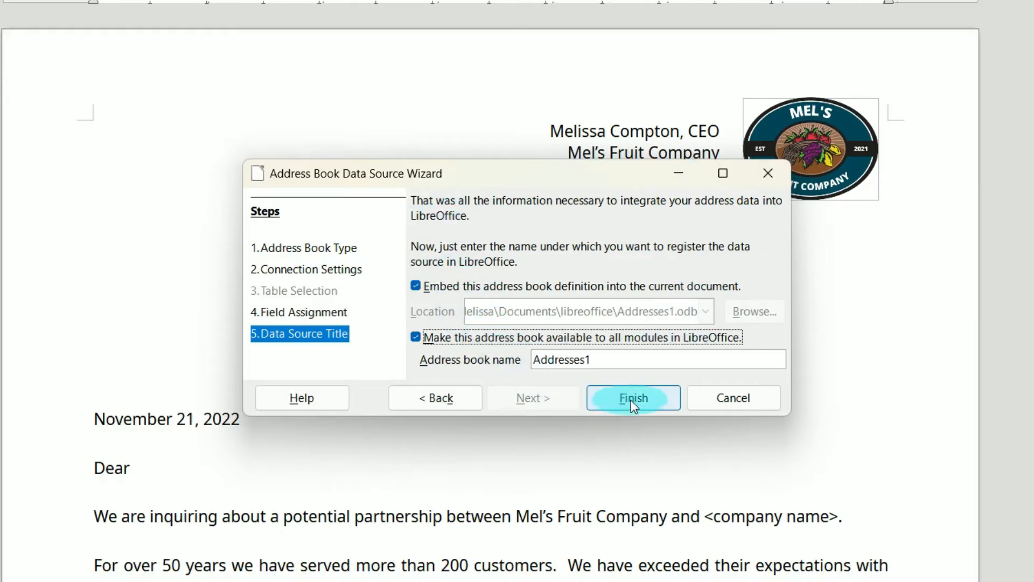
- Finish the wizard, registering the Addresses1 data source
{"action": "left_click", "coordinate": [632, 397]}
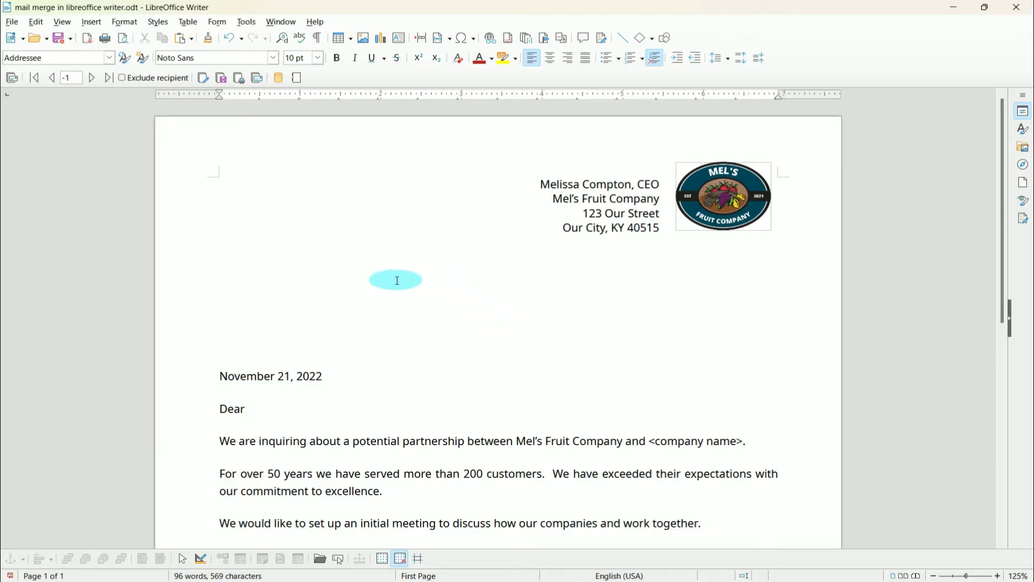
{"action": "mouse_move", "coordinate": [217, 166]}
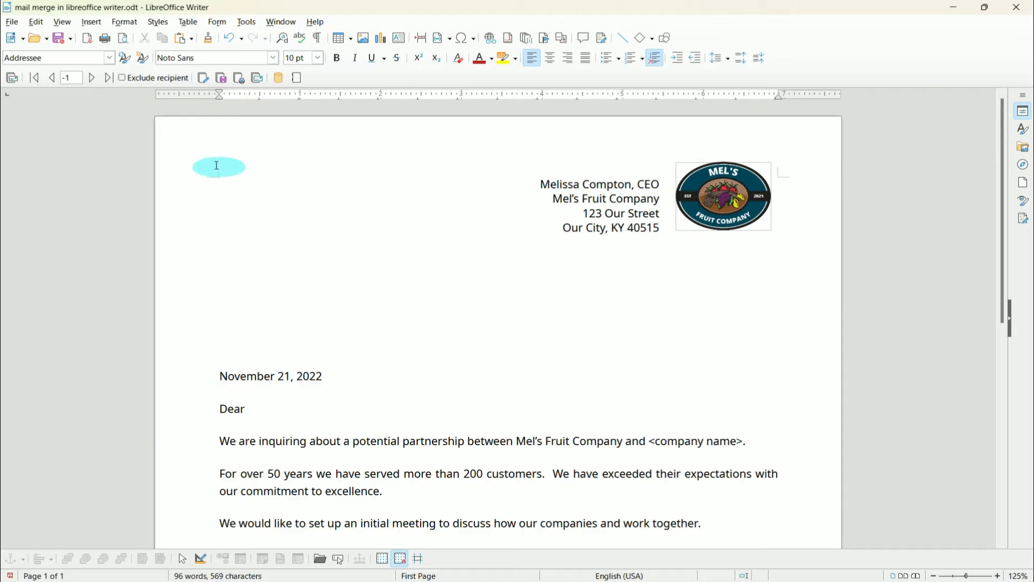
- Show the Data Sources pane with the Addresses database's Sheet1 table above the letter
{"action": "left_click", "coordinate": [61, 22]}
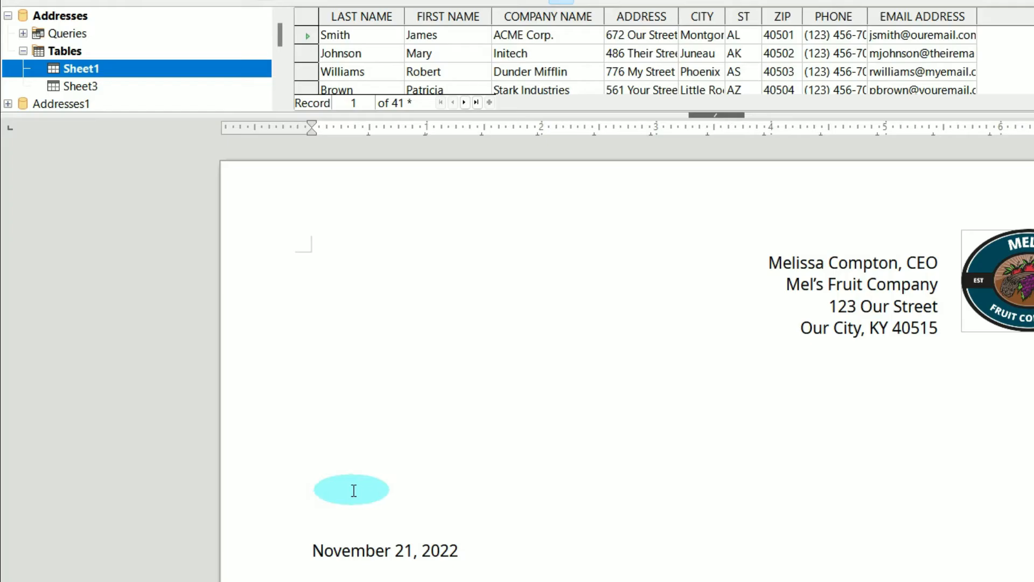
- Drag name, company, address, city, state and ZIP fields into the address block and greeting
{"action": "scroll", "scroll_direction": "down", "scroll_amount": 3}
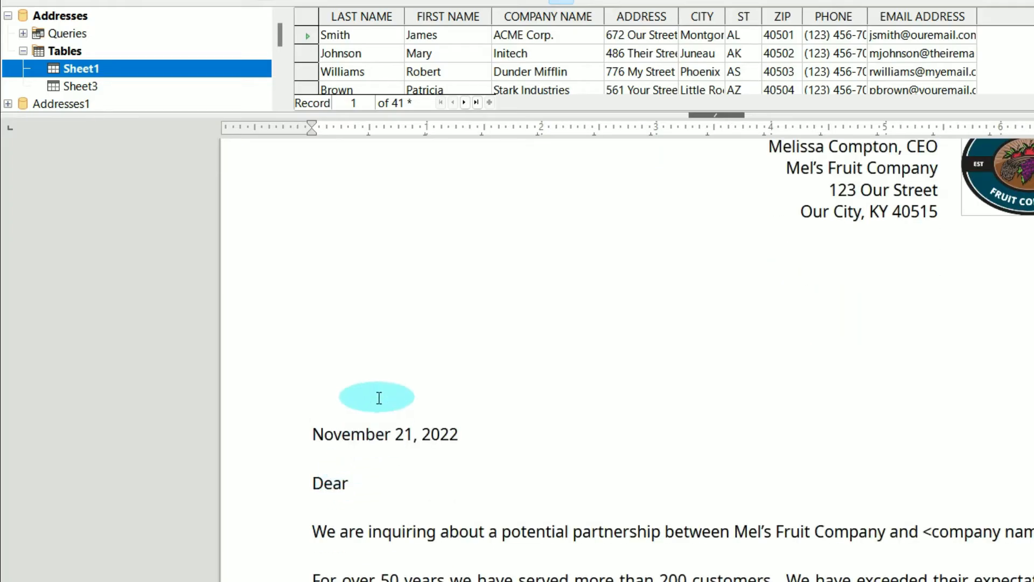
{"action": "left_click", "coordinate": [312, 368]}
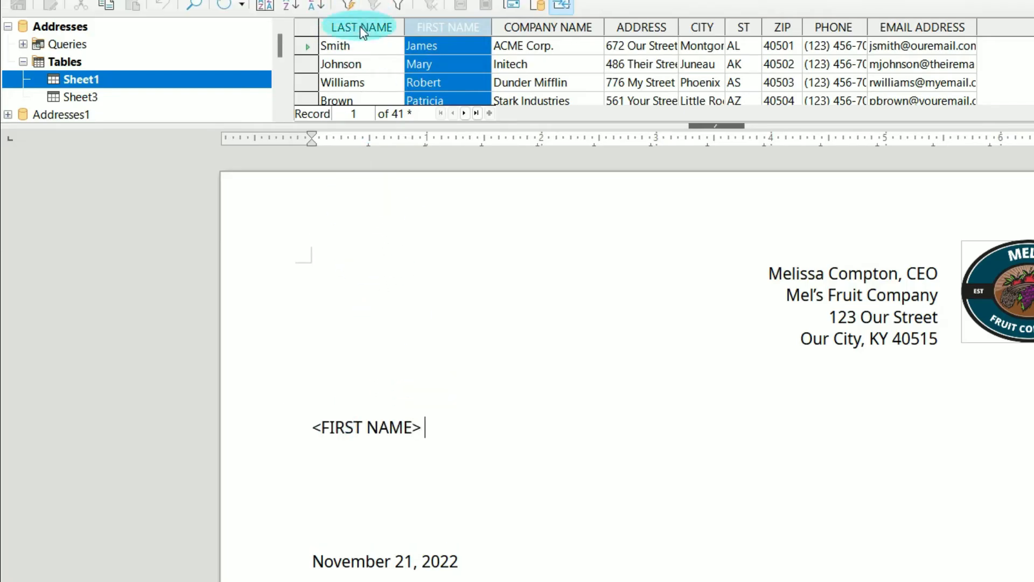
{"action": "left_click_drag", "start_coordinate": [362, 27], "coordinate": [475, 428]}
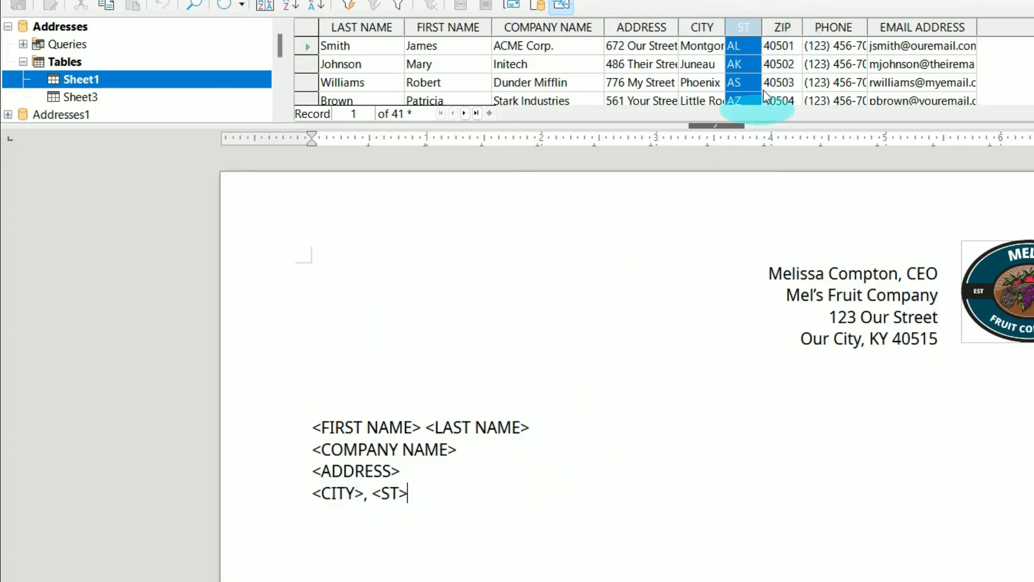
{"action": "left_click", "coordinate": [783, 27]}
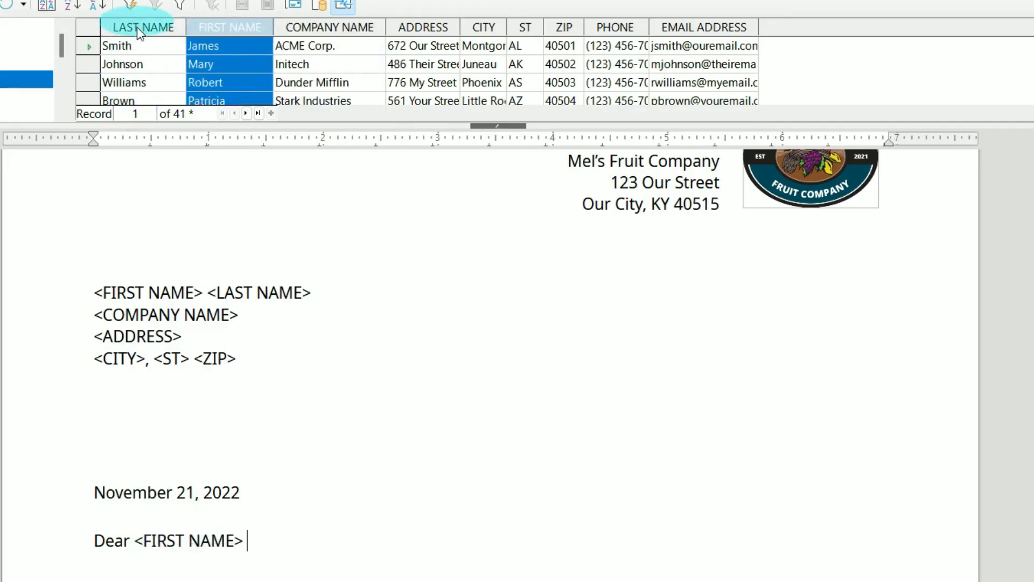
{"action": "scroll", "scroll_direction": "down", "scroll_amount": 3}
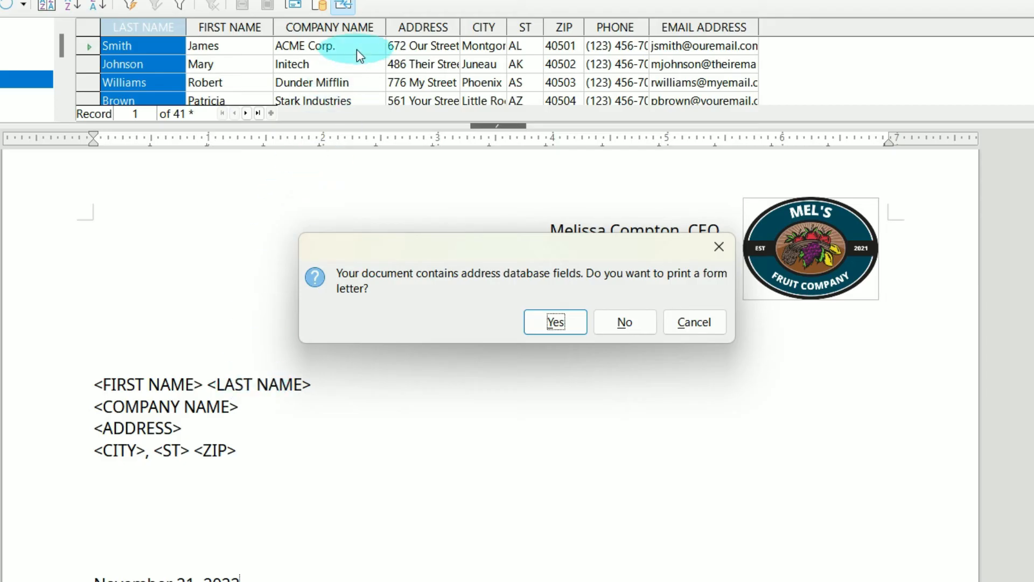
- Confirm printing as a form letter to reach the Mail Merge dialog
{"action": "left_click", "coordinate": [555, 322]}
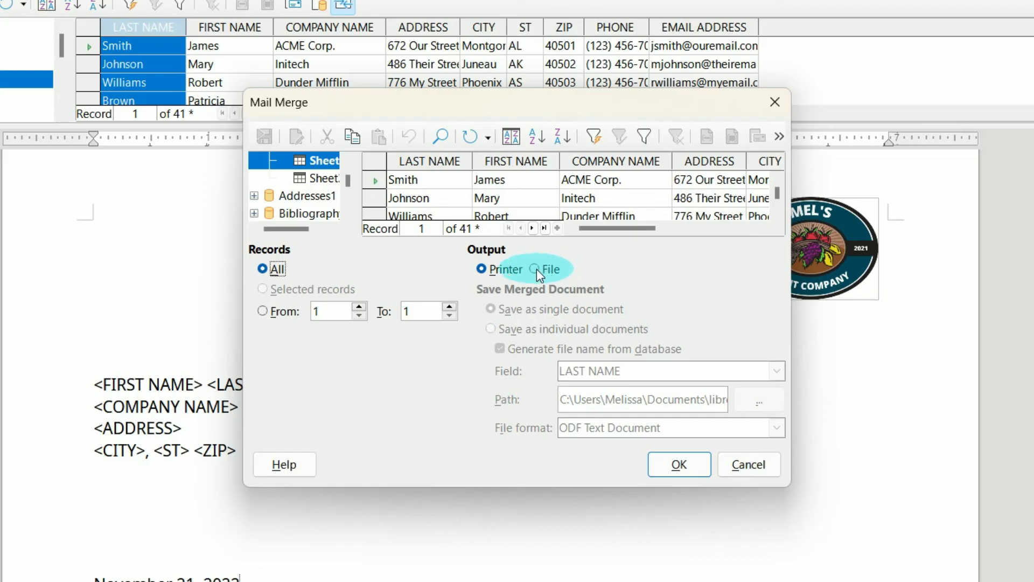
- Merge all records to a file saved as a single document
{"action": "left_click", "coordinate": [535, 270]}
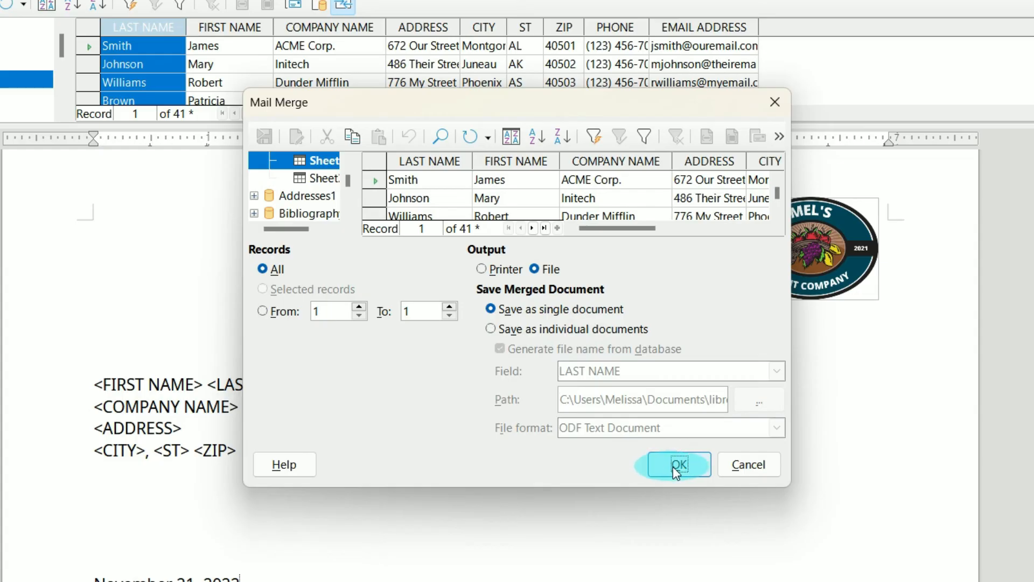
{"action": "left_click", "coordinate": [676, 464]}
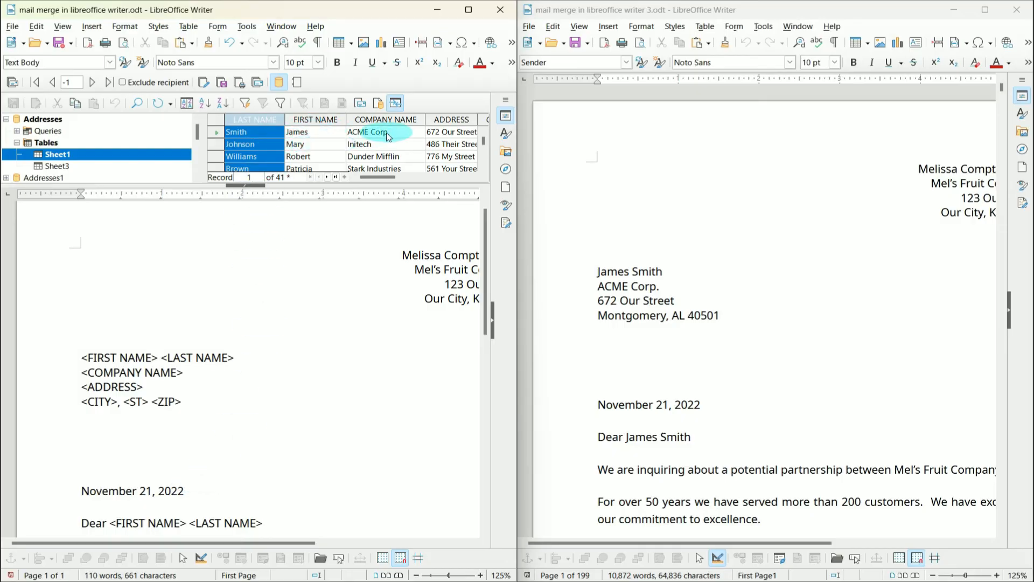
{"action": "scroll", "scroll_direction": "down", "scroll_amount": 3}
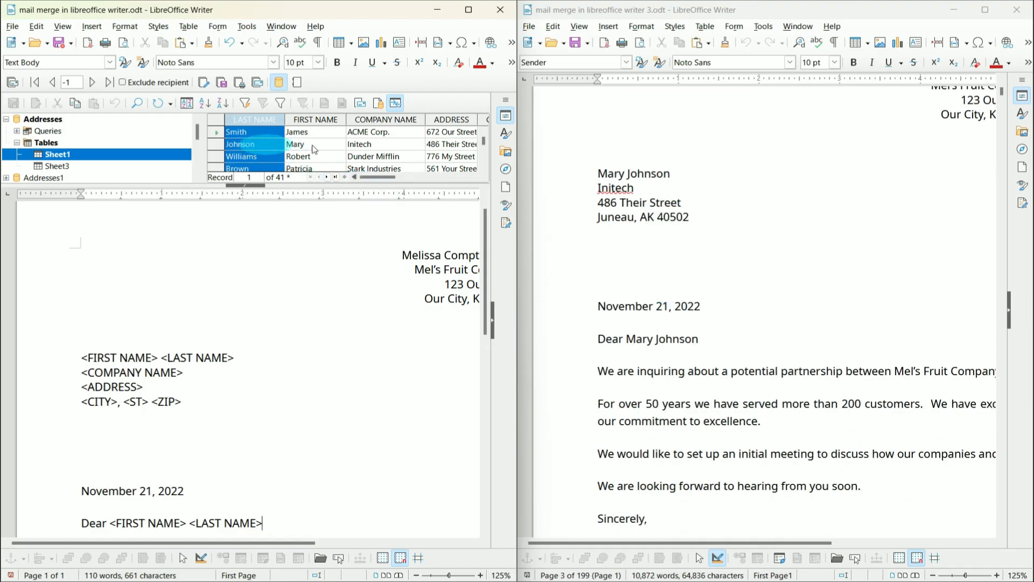
{"action": "scroll", "scroll_direction": "down", "scroll_amount": 3}
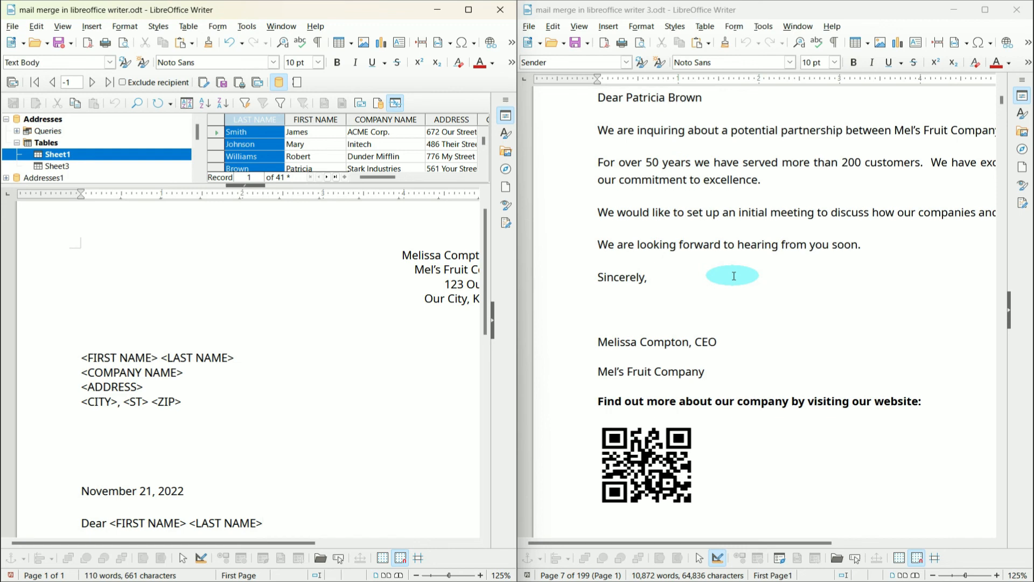
{"action": "left_click", "coordinate": [263, 524]}
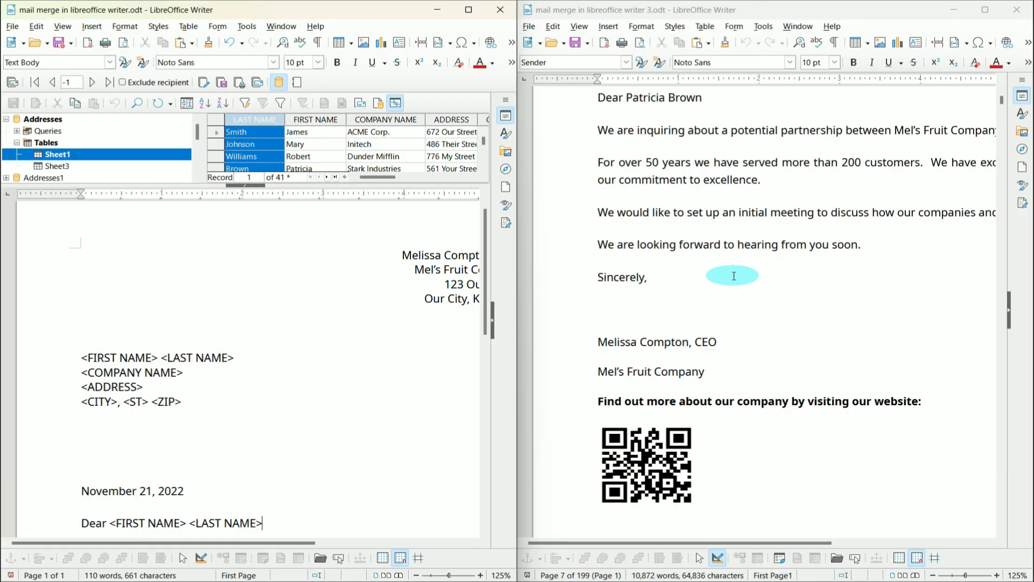